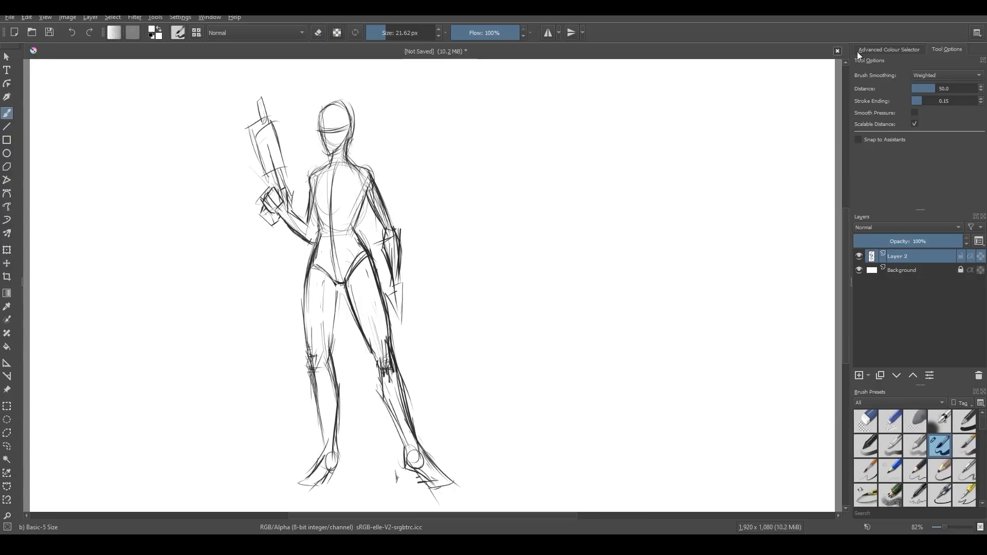
Redraw bolder, darker lines over the armed figure sketch with the Basic-5 Size brush on Layer 2.
{"action": "left_click", "coordinate": [889, 50]}
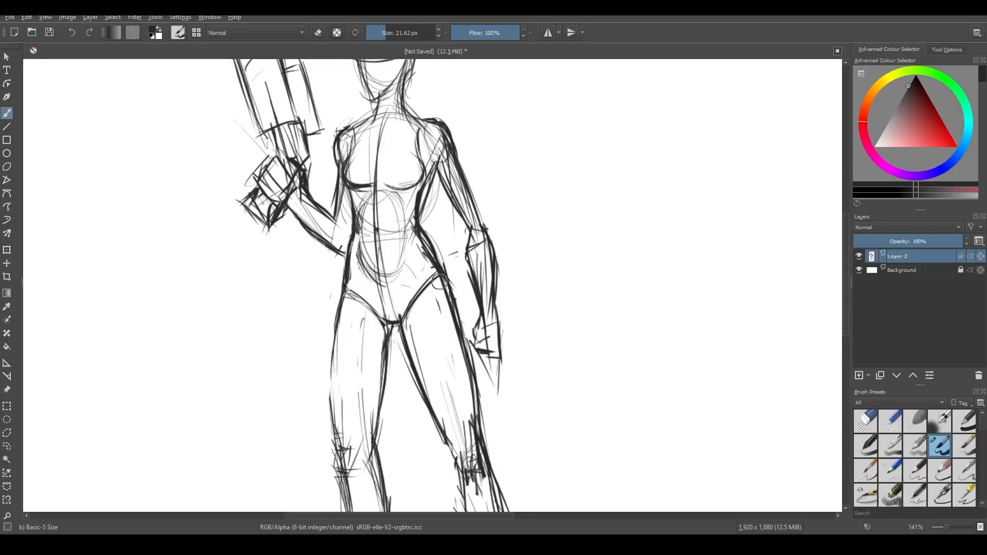
{"action": "scroll", "scroll_direction": "down", "scroll_amount": 3}
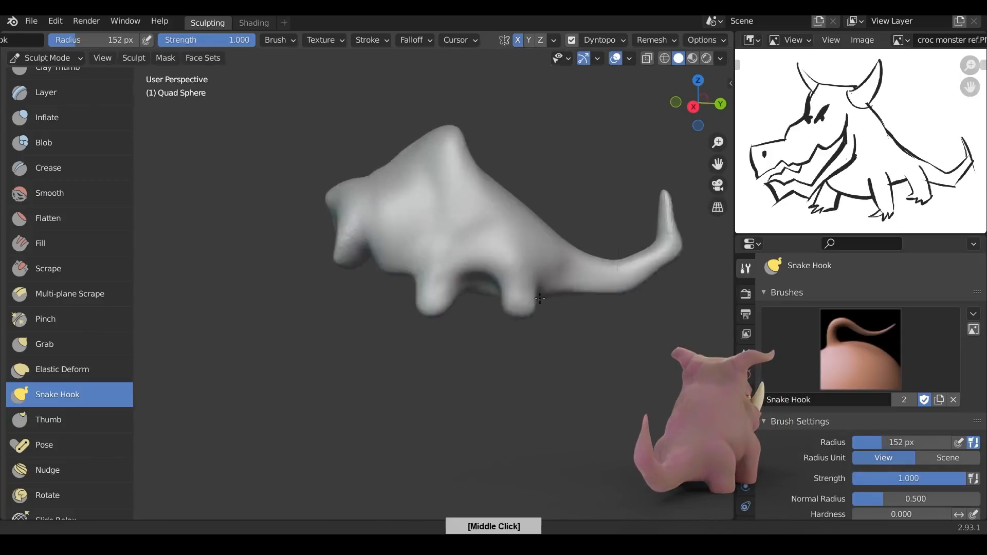
Cut sharp creases and build clay strips on the head, then pull out the creature's legs.
{"action": "left_click", "coordinate": [57, 110]}
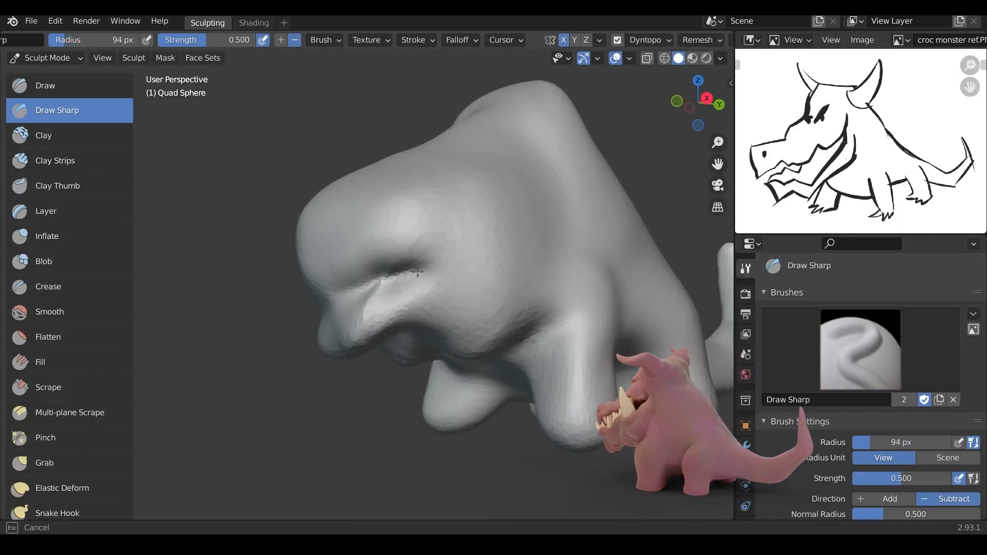
{"action": "left_click", "coordinate": [55, 160]}
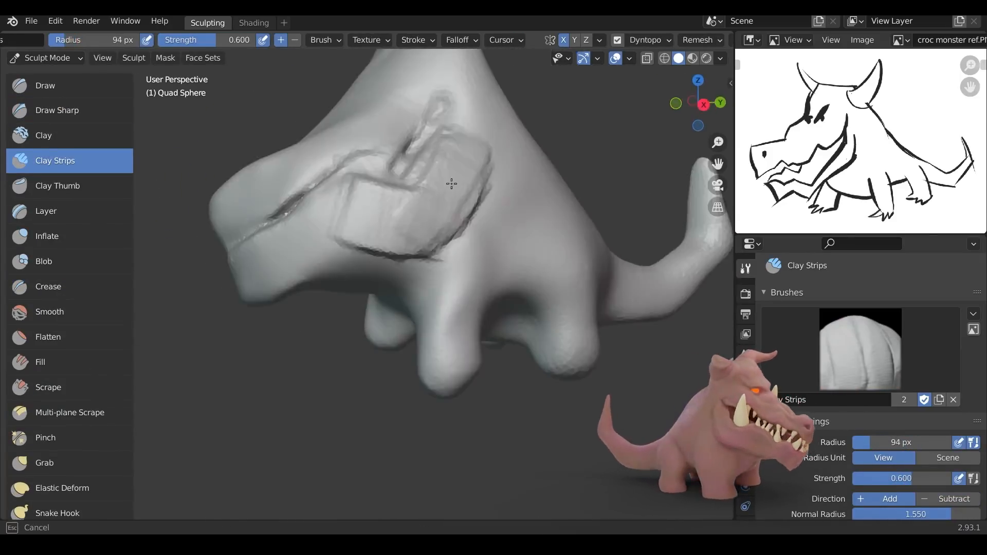
{"action": "left_click", "coordinate": [56, 110]}
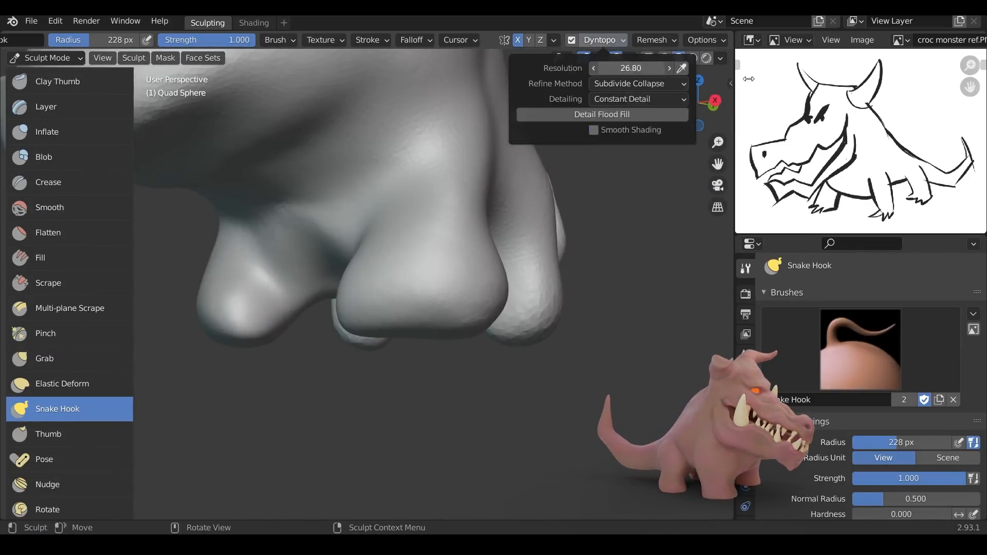
Pull the snout forward into a long shape and crease the mouth line into it.
{"action": "left_click", "coordinate": [44, 86]}
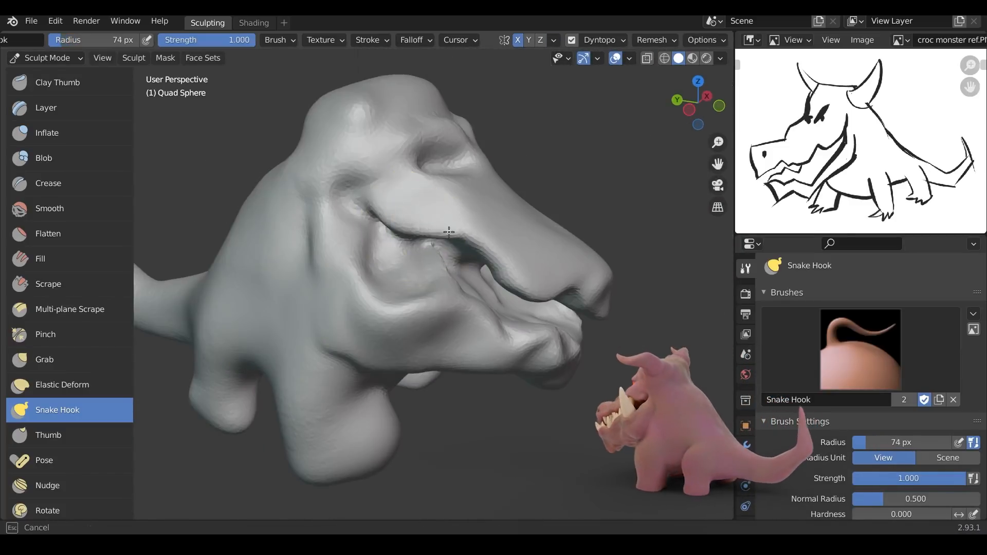
{"action": "left_click", "coordinate": [49, 183]}
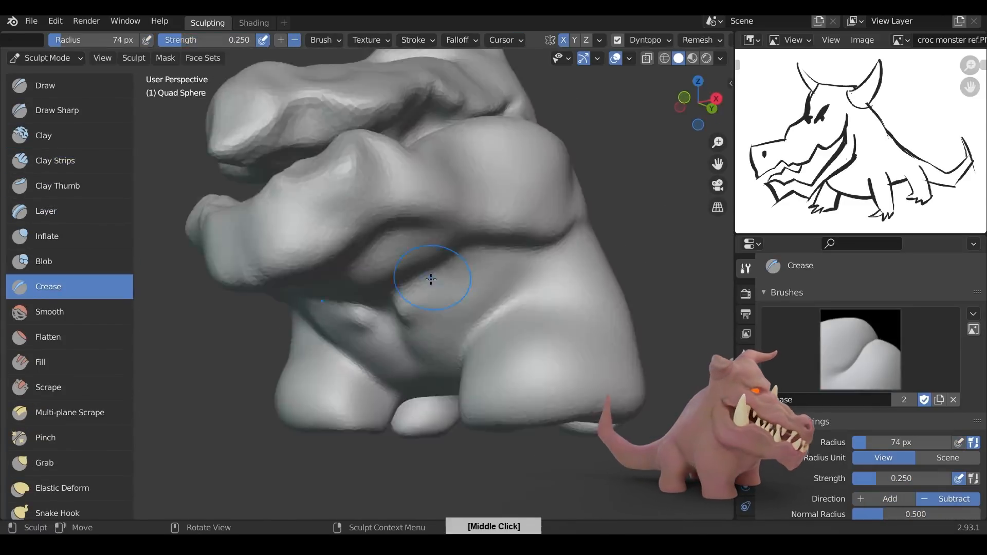
Crease under the jaw, pull a horn up from the head and reshape and bulk up the front leg.
{"action": "left_click", "coordinate": [58, 512]}
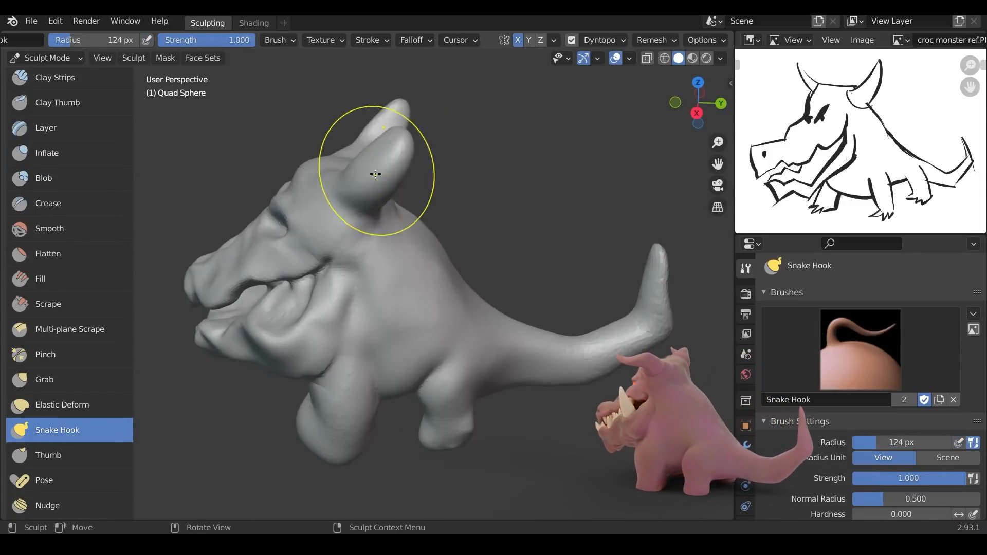
{"action": "left_click", "coordinate": [44, 85]}
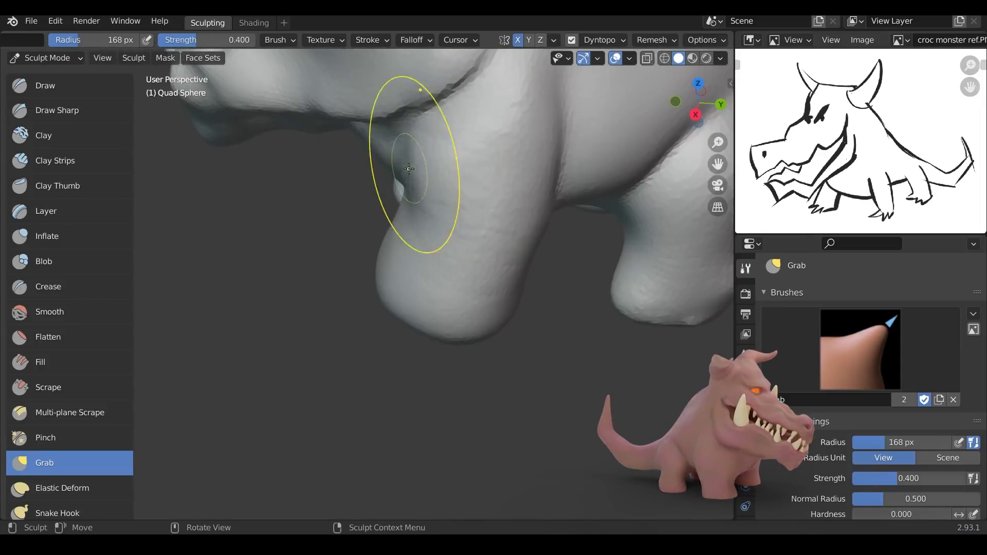
{"action": "left_click", "coordinate": [62, 487]}
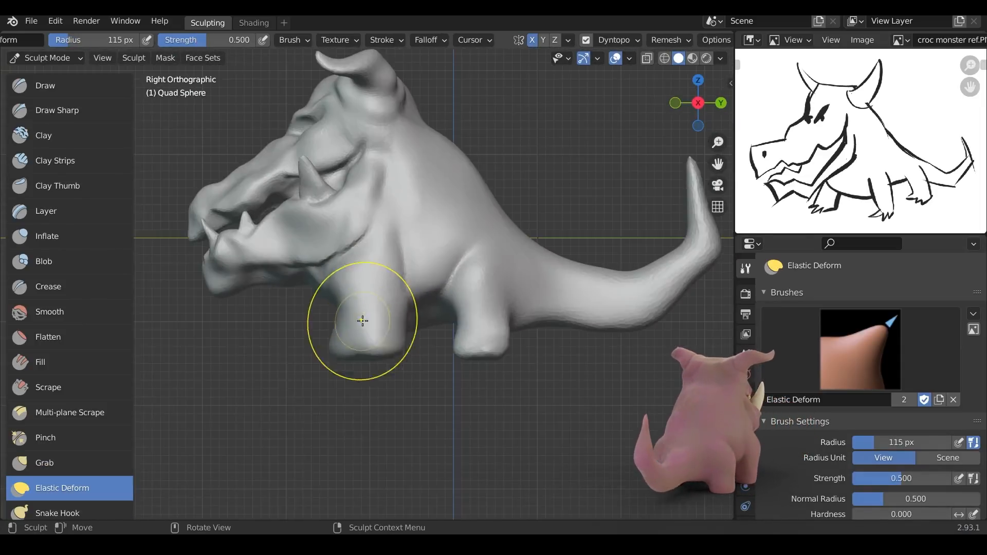
{"action": "left_click", "coordinate": [44, 462]}
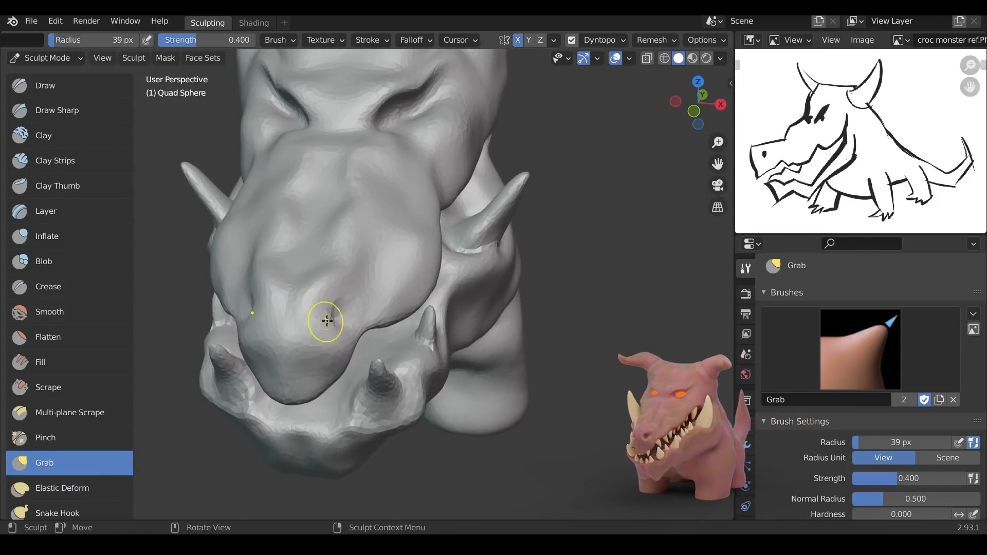
Shape the nostril on the snout and inflate the side of the body.
{"action": "left_click", "coordinate": [46, 237]}
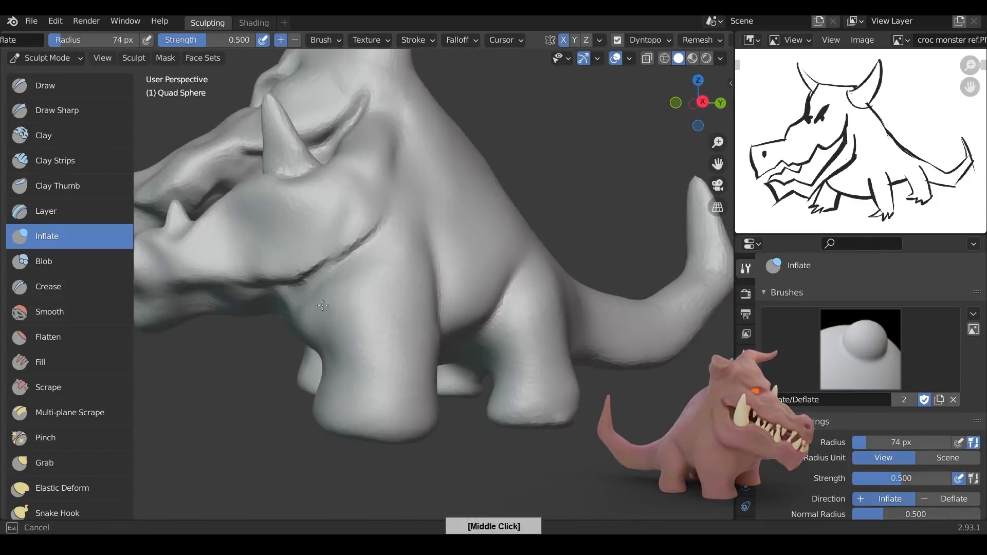
{"action": "left_click", "coordinate": [48, 286]}
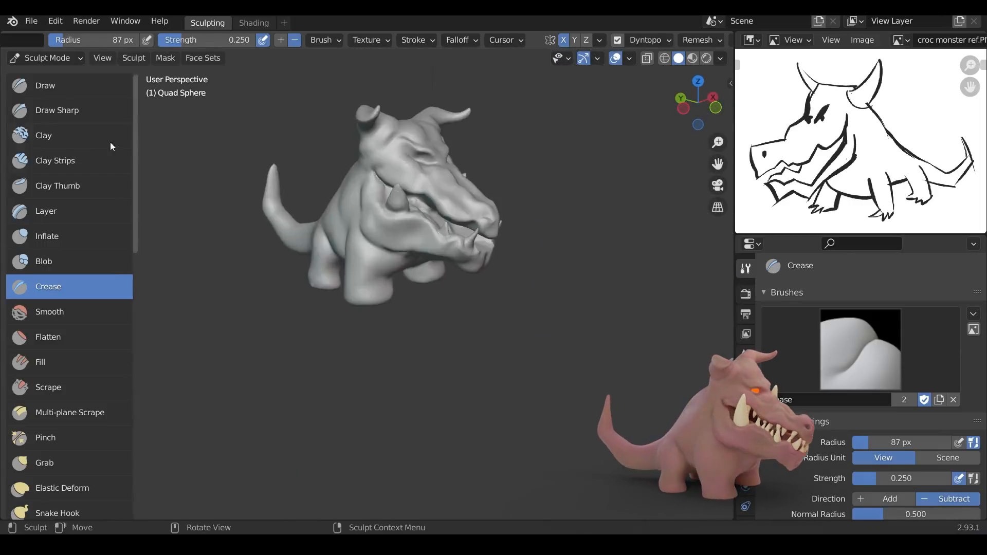
{"action": "left_click", "coordinate": [55, 161]}
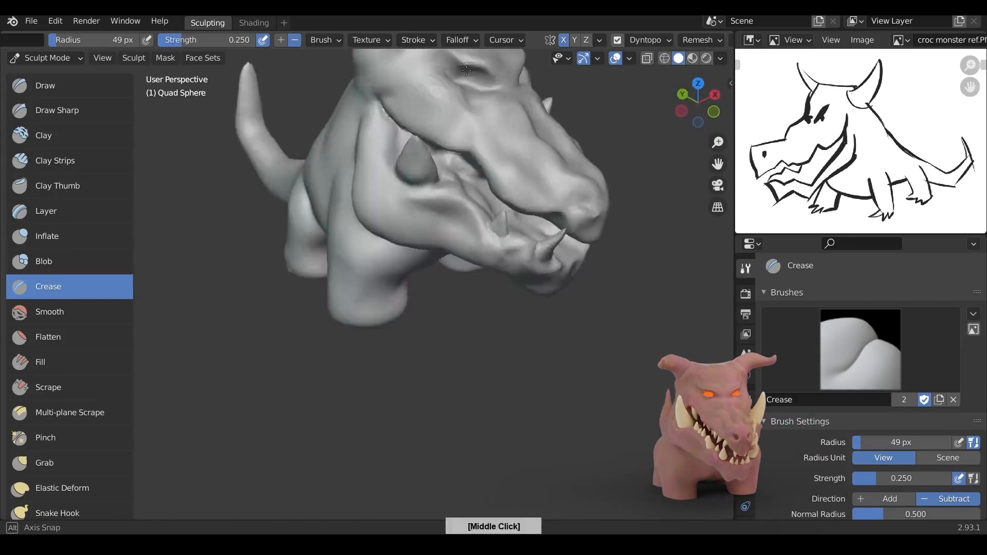
Carve crease lines on the head and grab the mouth line into shape.
{"action": "left_click", "coordinate": [44, 86]}
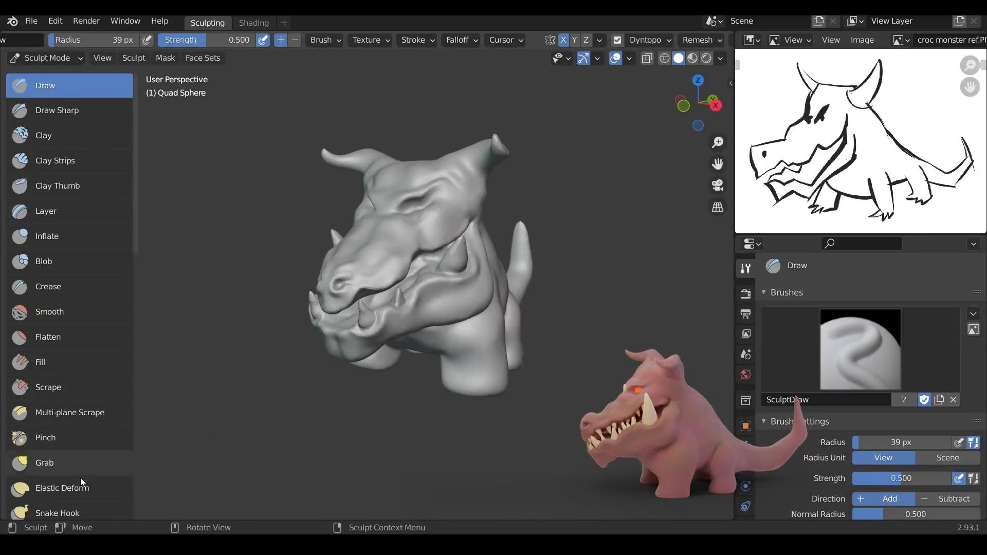
{"action": "left_click", "coordinate": [44, 462]}
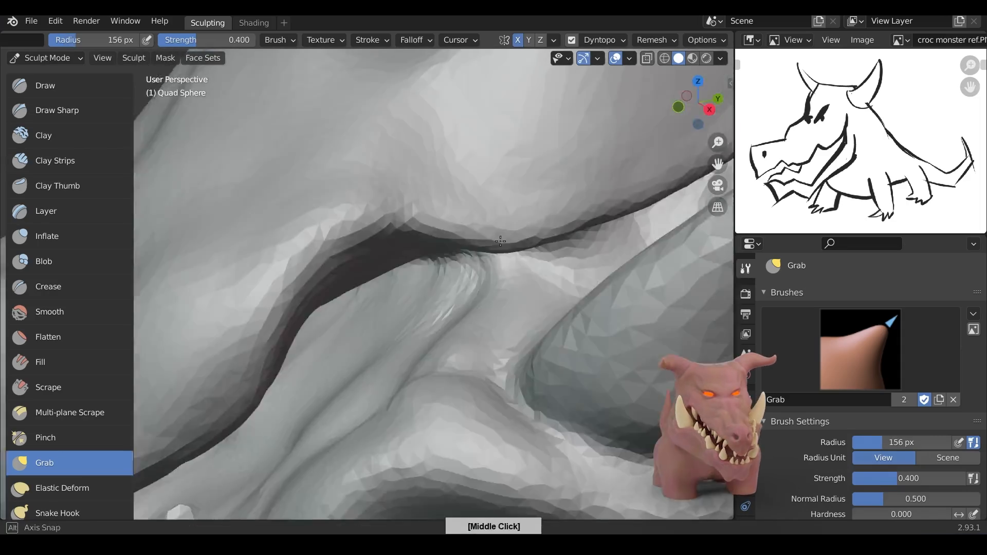
{"action": "left_click", "coordinate": [44, 85]}
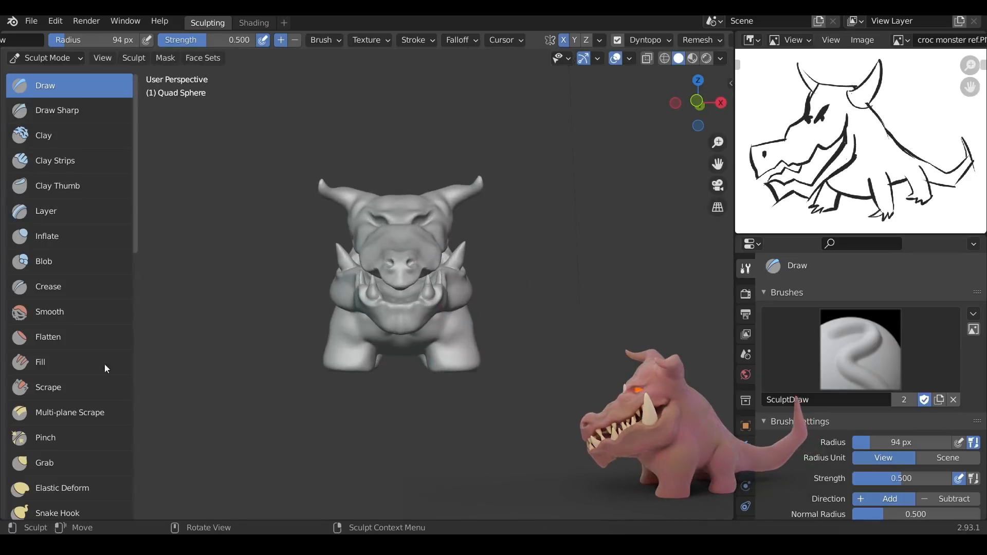
{"action": "left_click", "coordinate": [45, 462]}
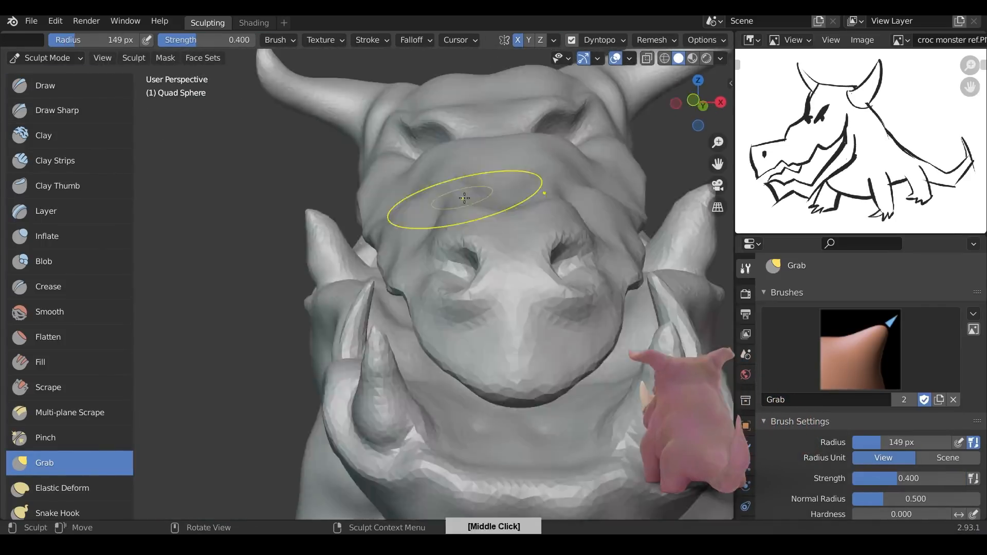
Lift the brow above the snout, crease along the body and fatten the jaw spike.
{"action": "left_click", "coordinate": [48, 286]}
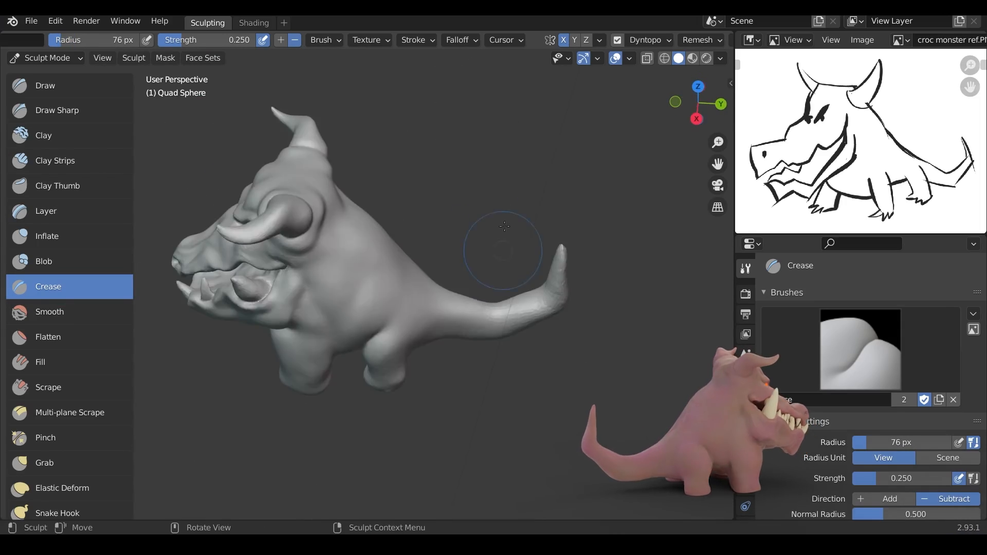
{"action": "left_click", "coordinate": [46, 236]}
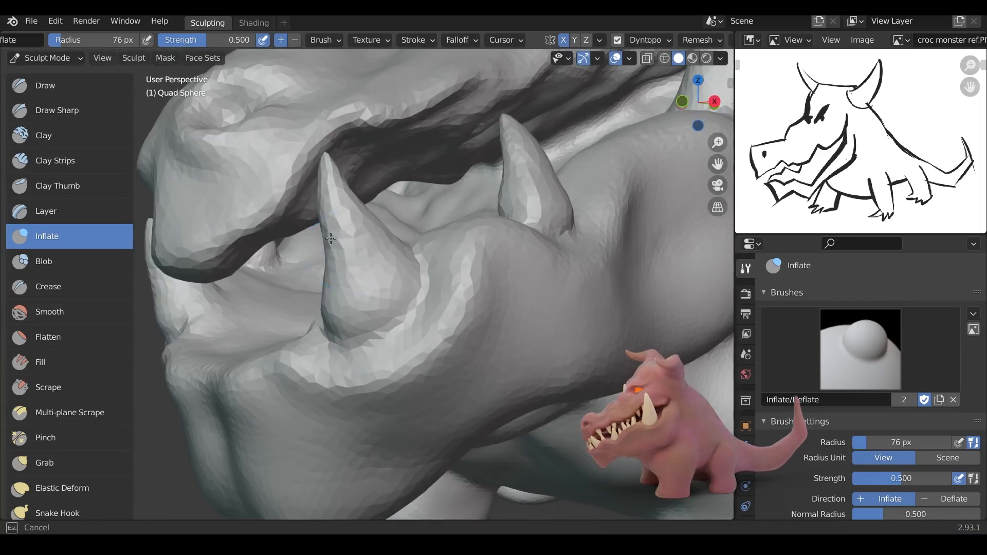
{"action": "left_click", "coordinate": [45, 85]}
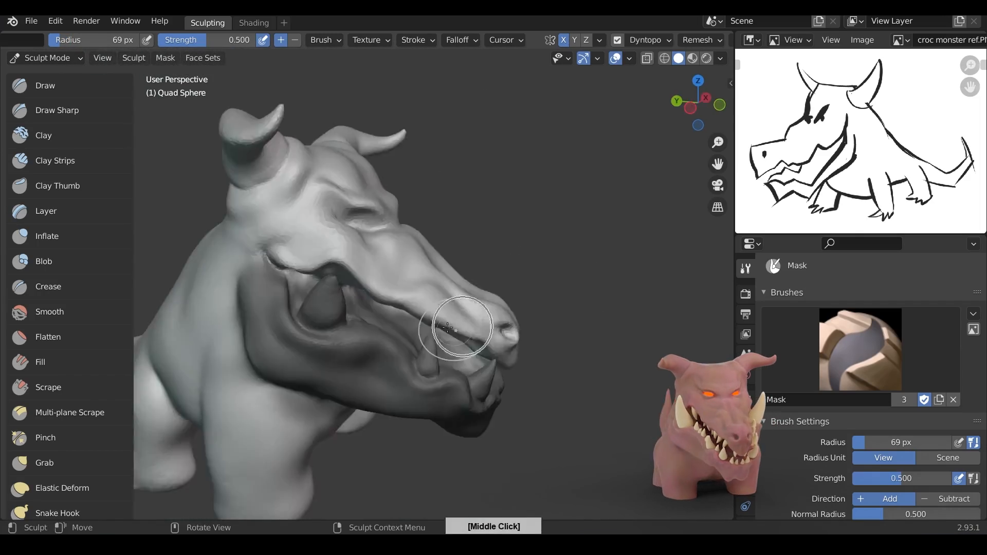
Mask the lower jaw, pull the cheek outward and hook the jaw spike into a sharper point.
{"action": "left_click", "coordinate": [44, 463]}
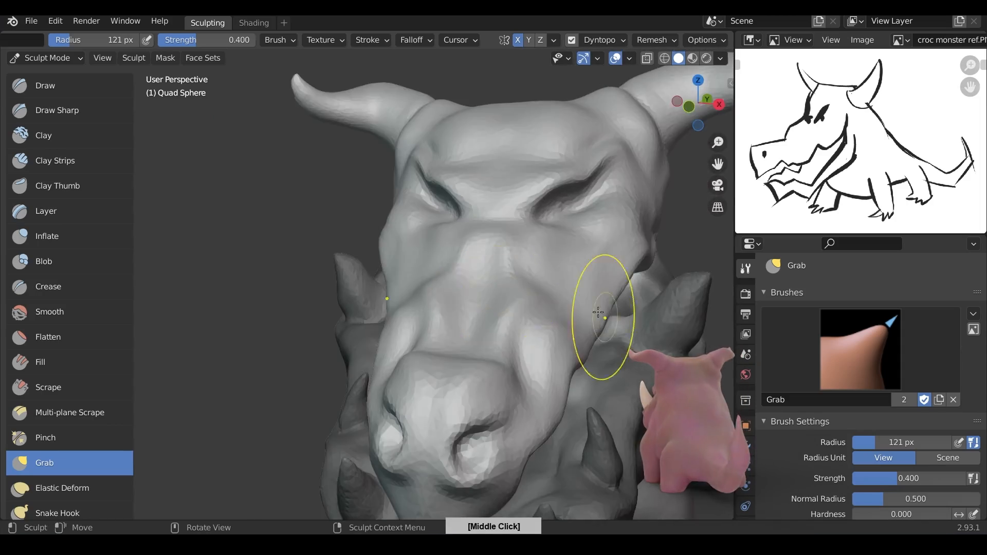
{"action": "left_click", "coordinate": [44, 85]}
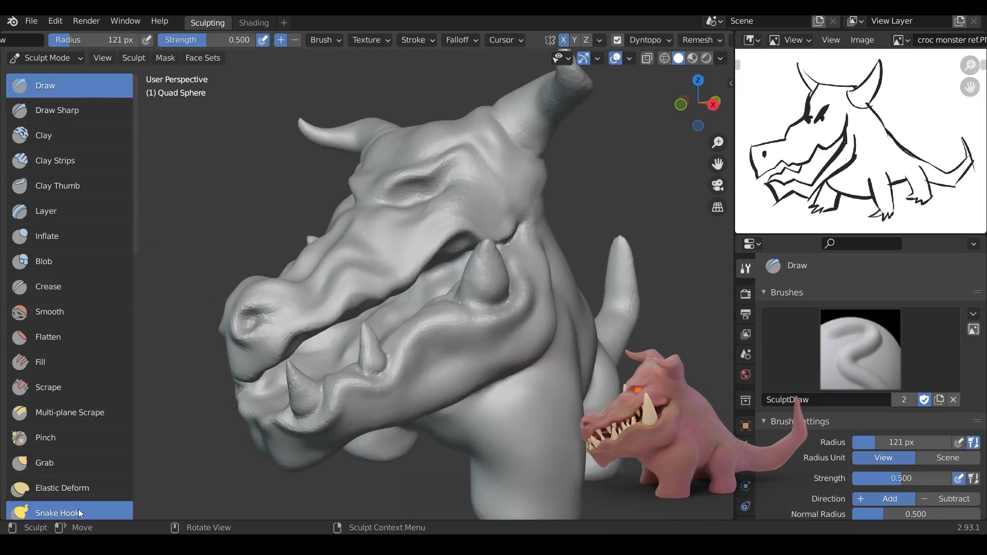
{"action": "left_click", "coordinate": [58, 512]}
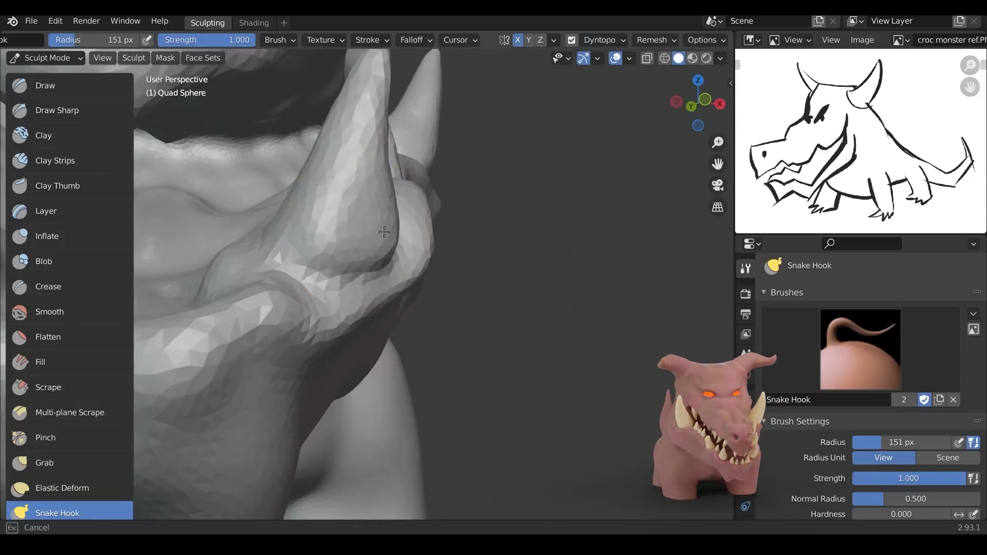
{"action": "left_click", "coordinate": [48, 287]}
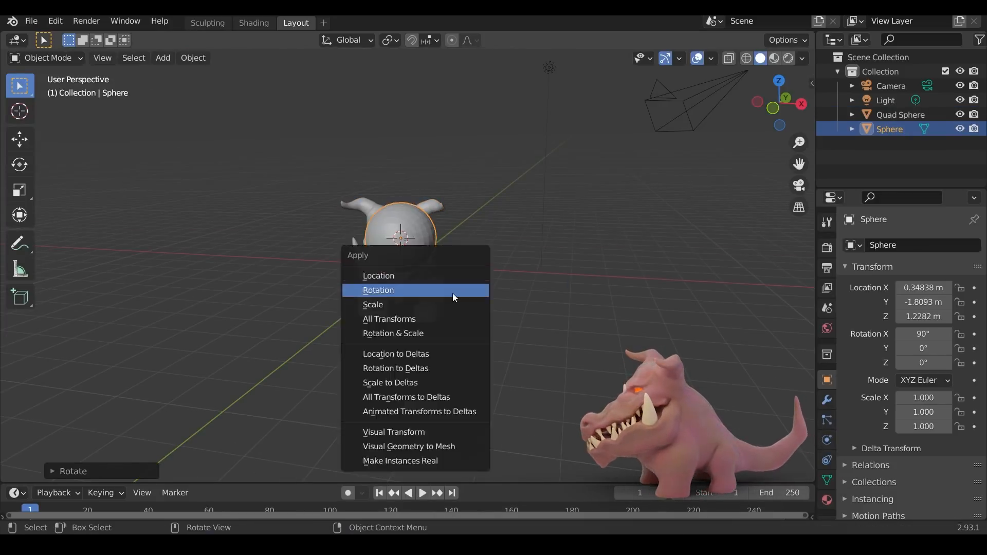
Apply the sphere's rotation and move and scale it into the eye socket as an eyeball.
{"action": "left_click", "coordinate": [378, 290]}
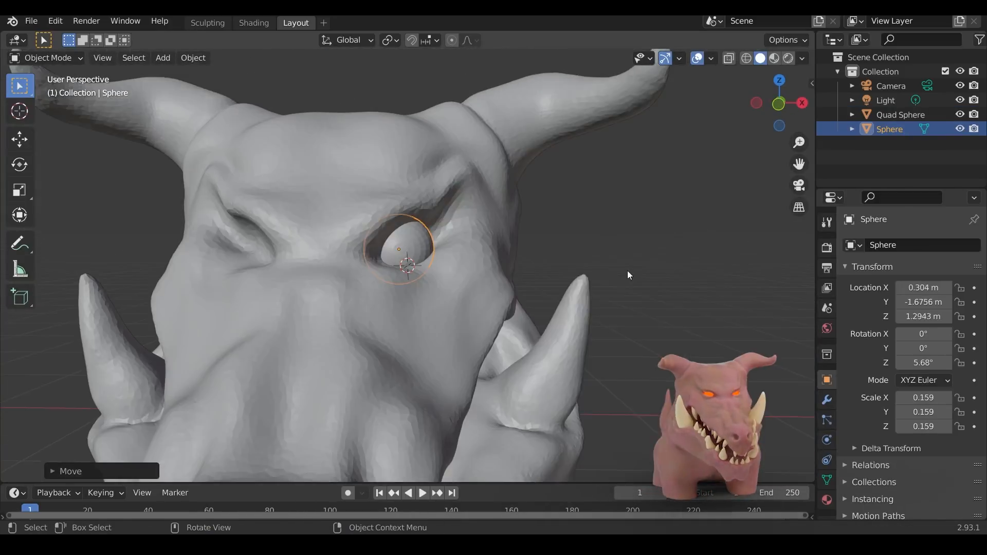
{"action": "left_click", "coordinate": [207, 22]}
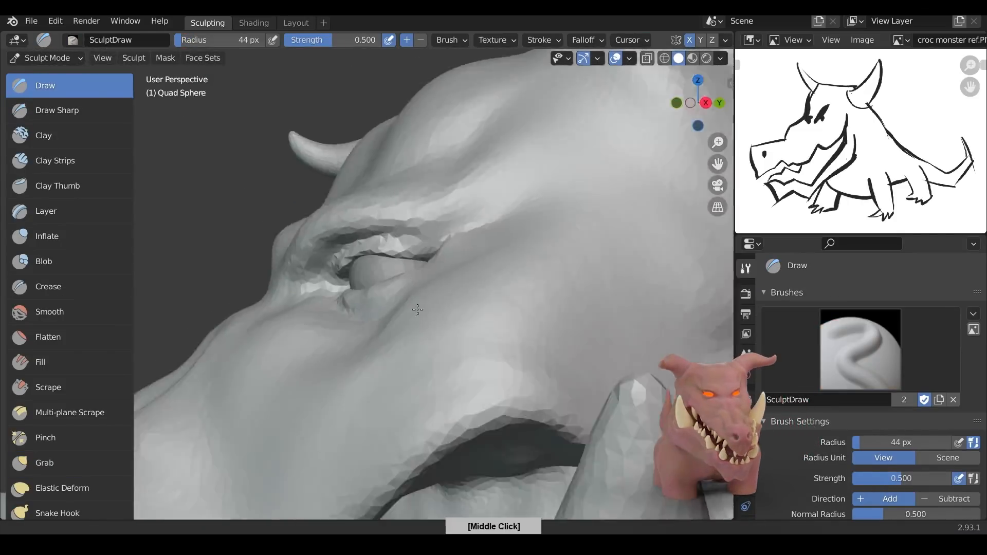
Build up the eyelid over the eyeball and crease the brow above the eye.
{"action": "left_click", "coordinate": [48, 287]}
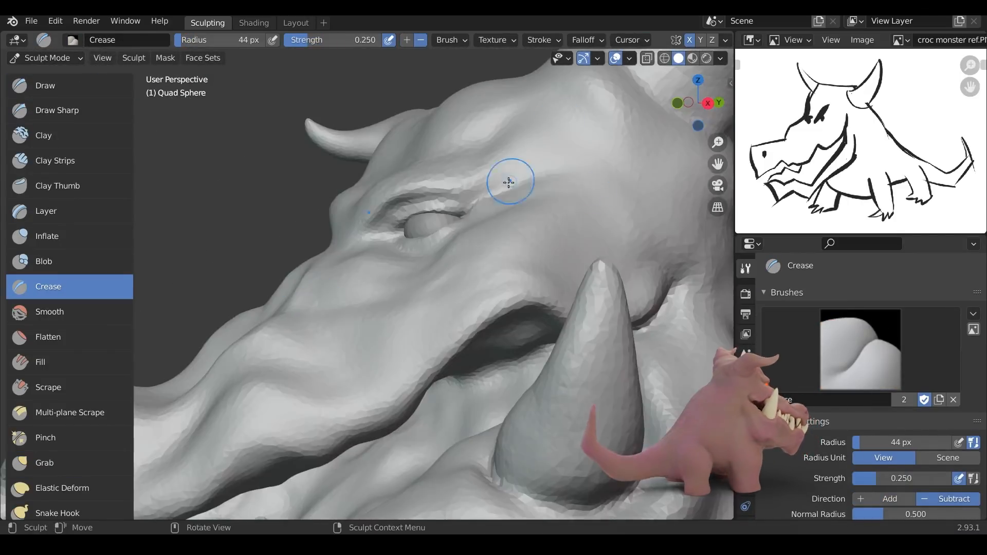
{"action": "left_click", "coordinate": [48, 388]}
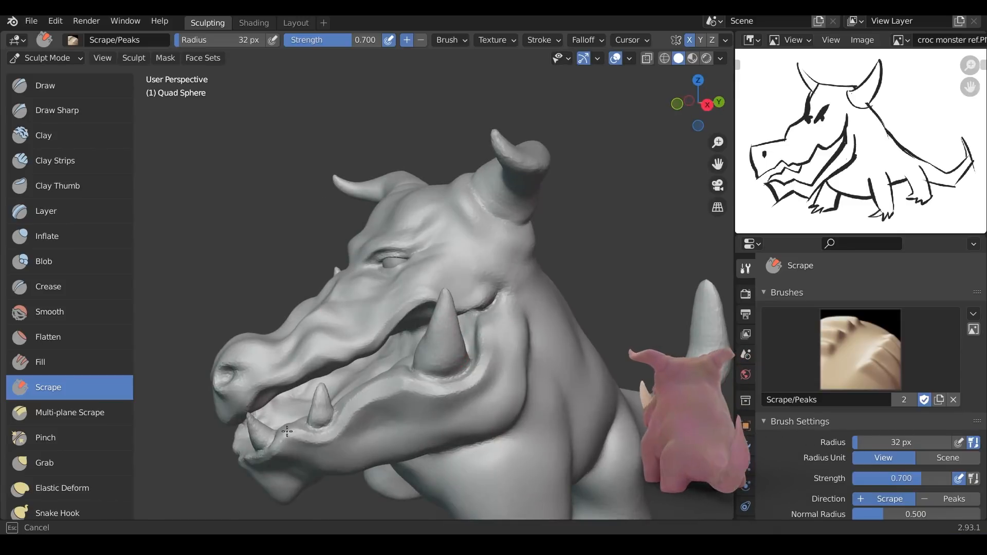